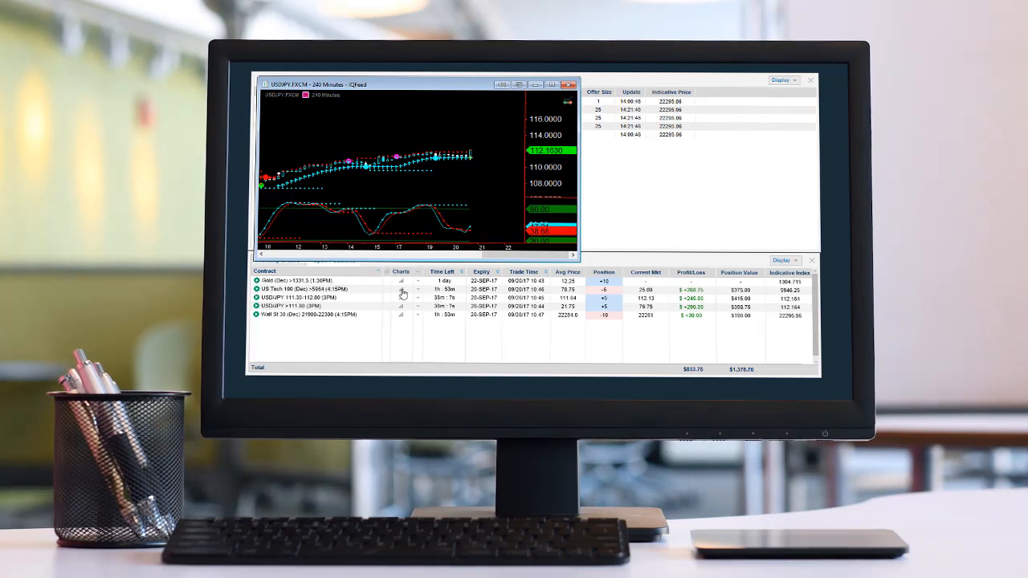
pyautogui.moveTo(345, 293)
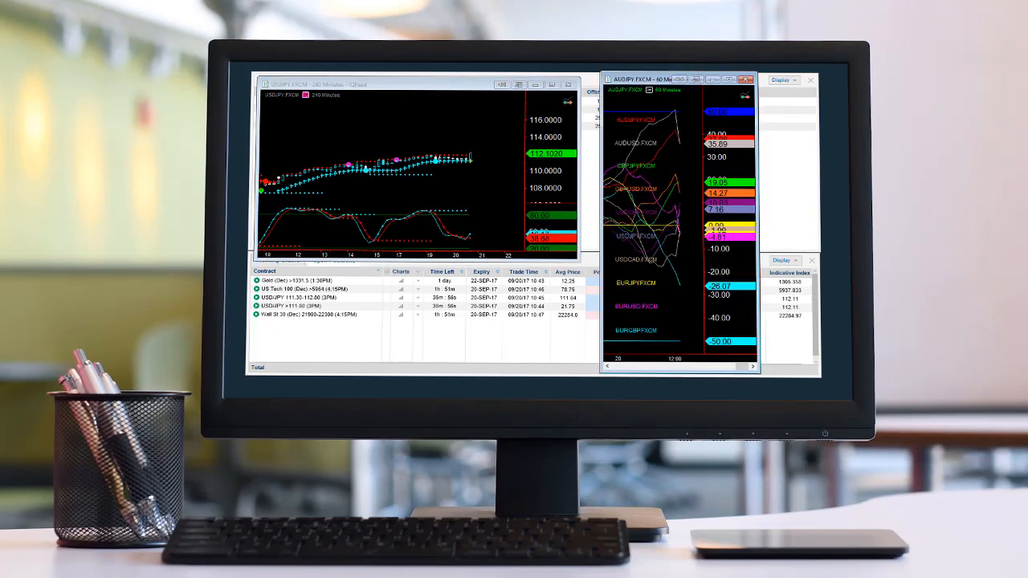
pyautogui.moveTo(710, 129)
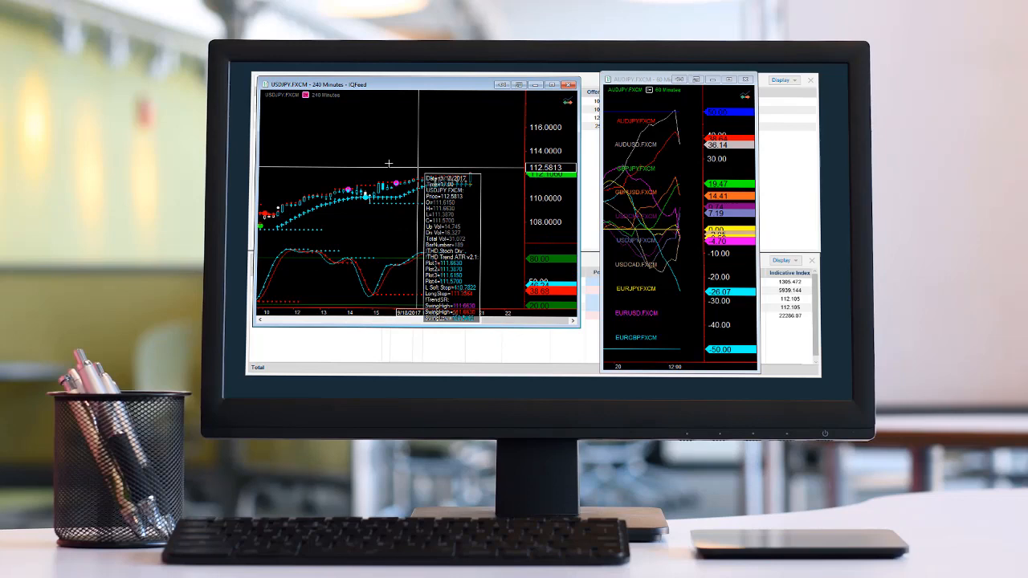
pyautogui.moveTo(453, 193)
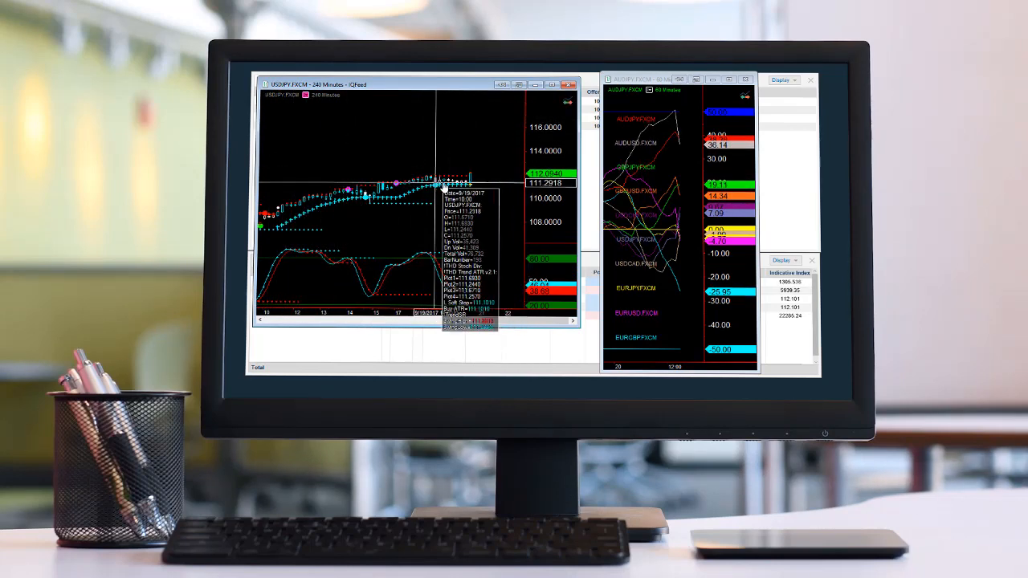
pyautogui.moveTo(470, 192)
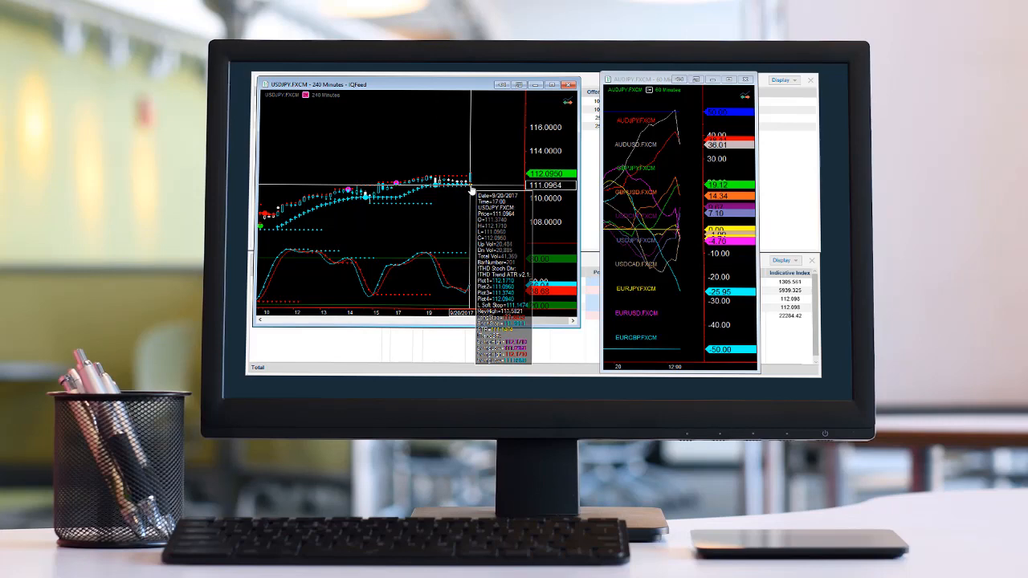
pyautogui.moveTo(486, 131)
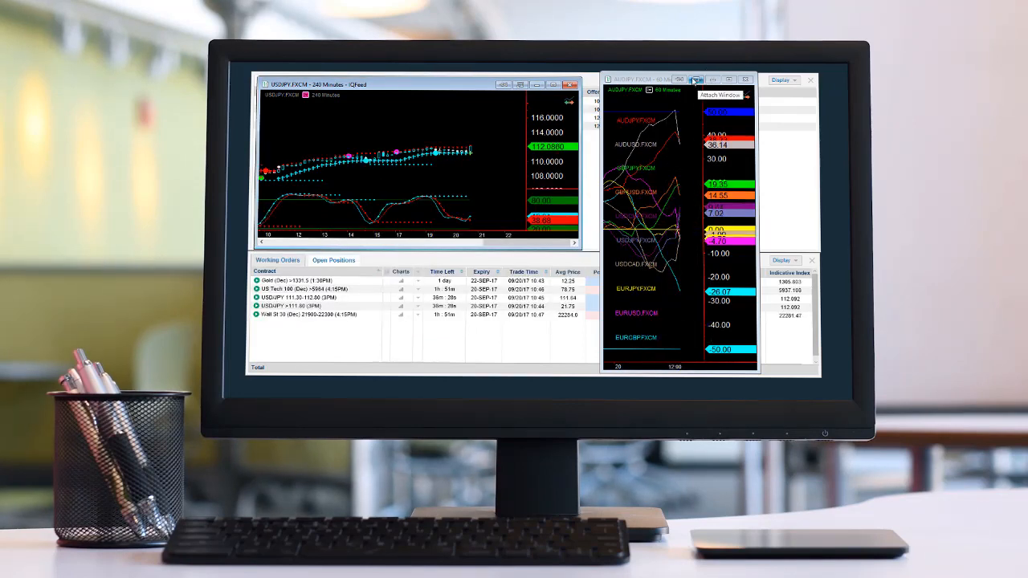
# Attach the multi-pair chart and open the USD/JPY >111.80 sell ticket (size 5, 88.25)
pyautogui.click(745, 79)
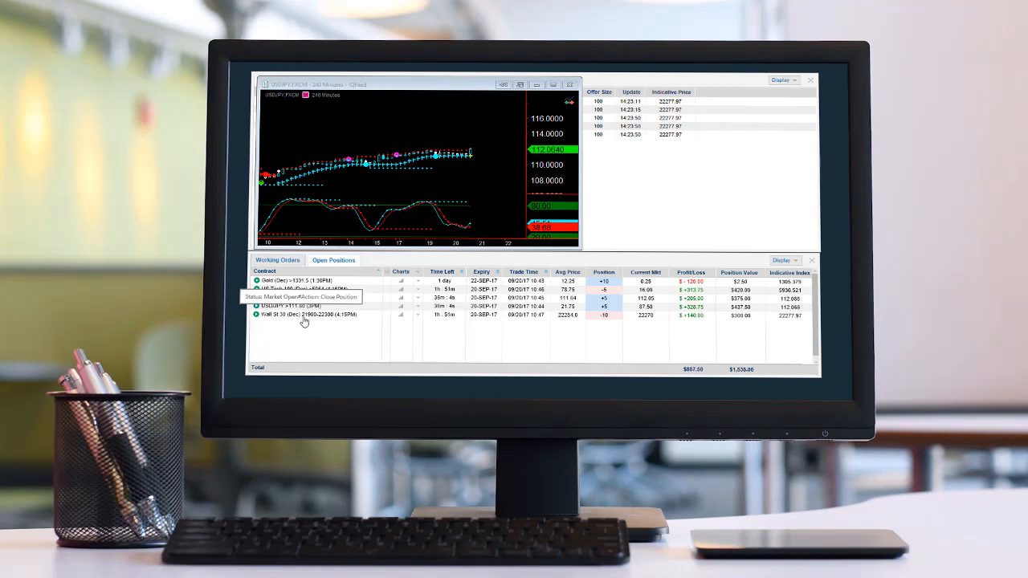
pyautogui.moveTo(557, 323)
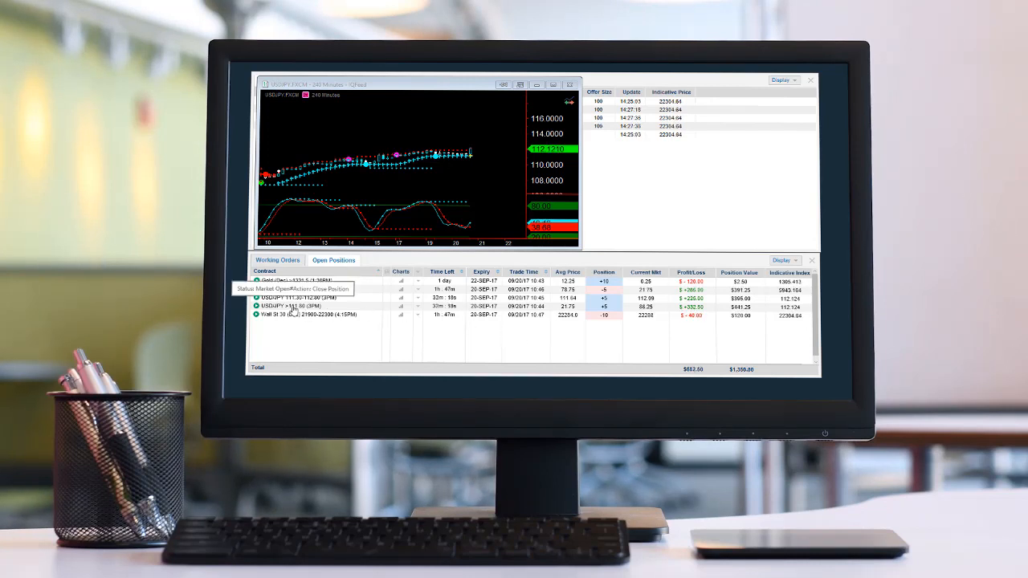
pyautogui.click(293, 306)
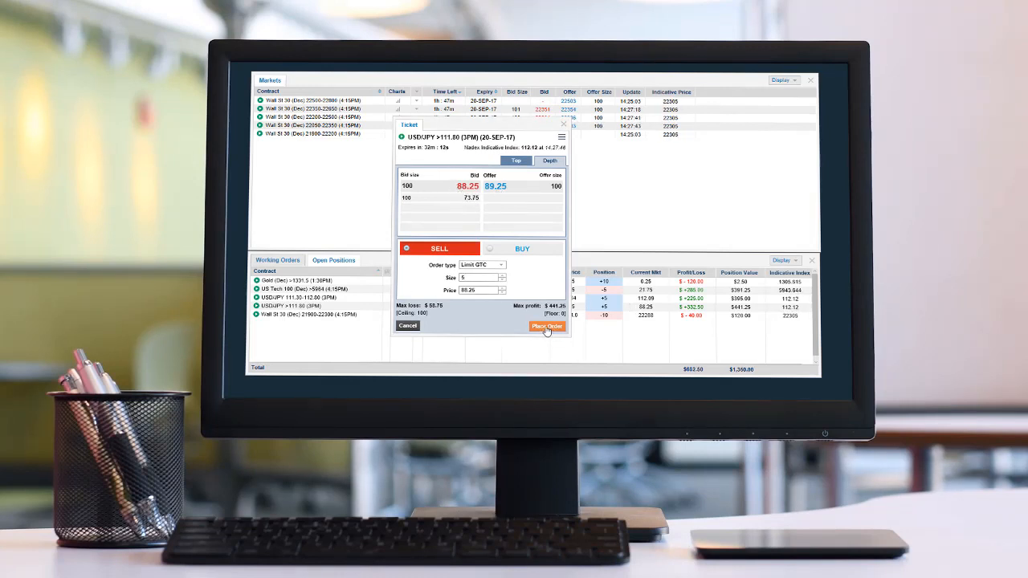
# Sell to close USD/JPY >111.80, then buy to exit US Tech 100, amending the price to 15.75
pyautogui.click(547, 326)
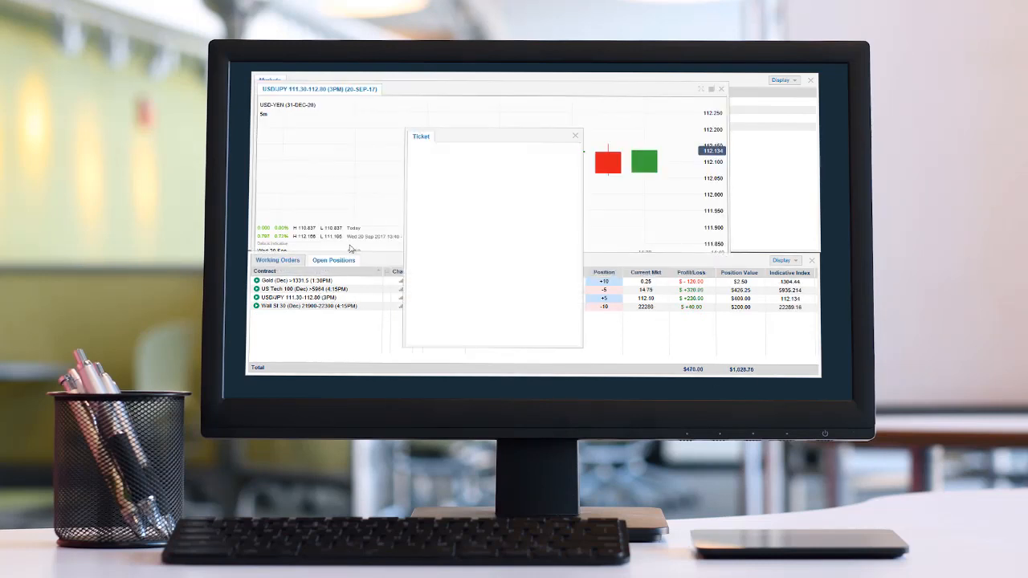
pyautogui.click(303, 289)
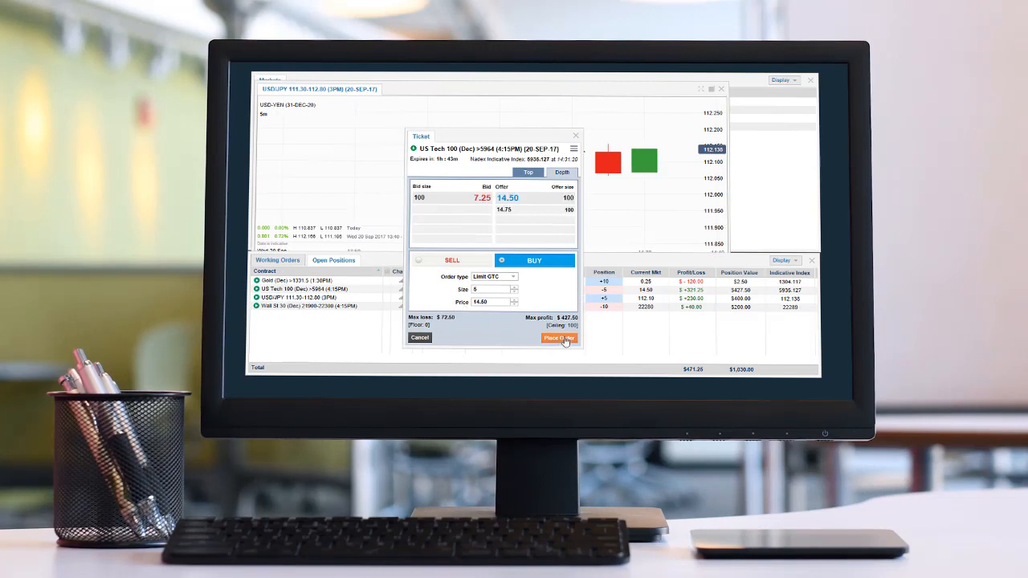
pyautogui.click(559, 338)
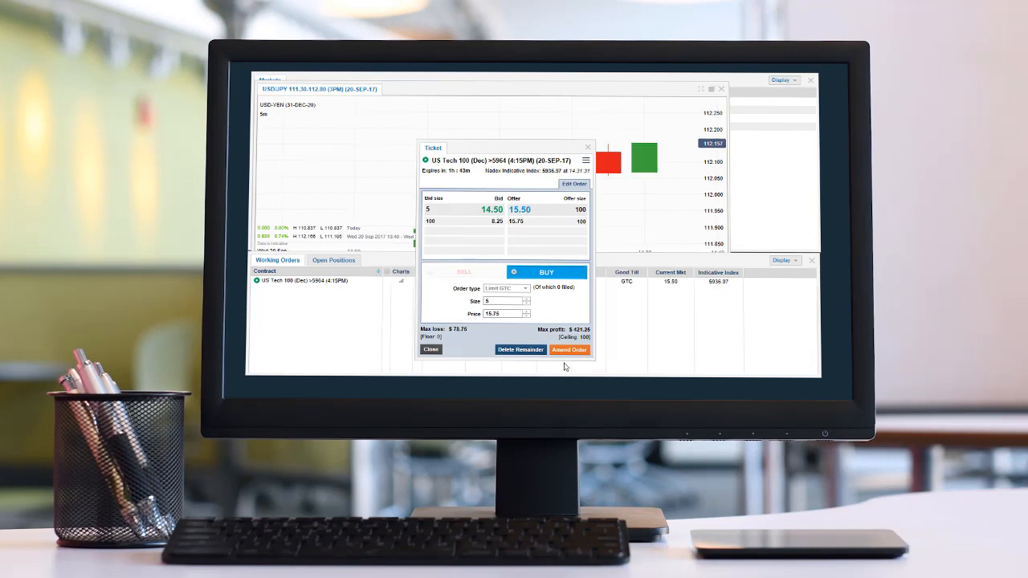
pyautogui.click(568, 350)
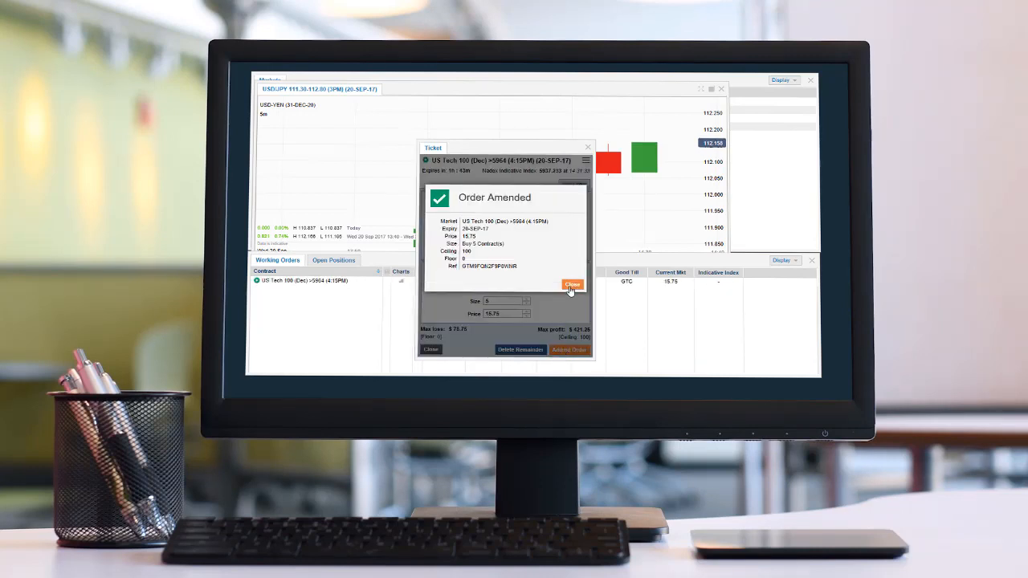
pyautogui.click(572, 285)
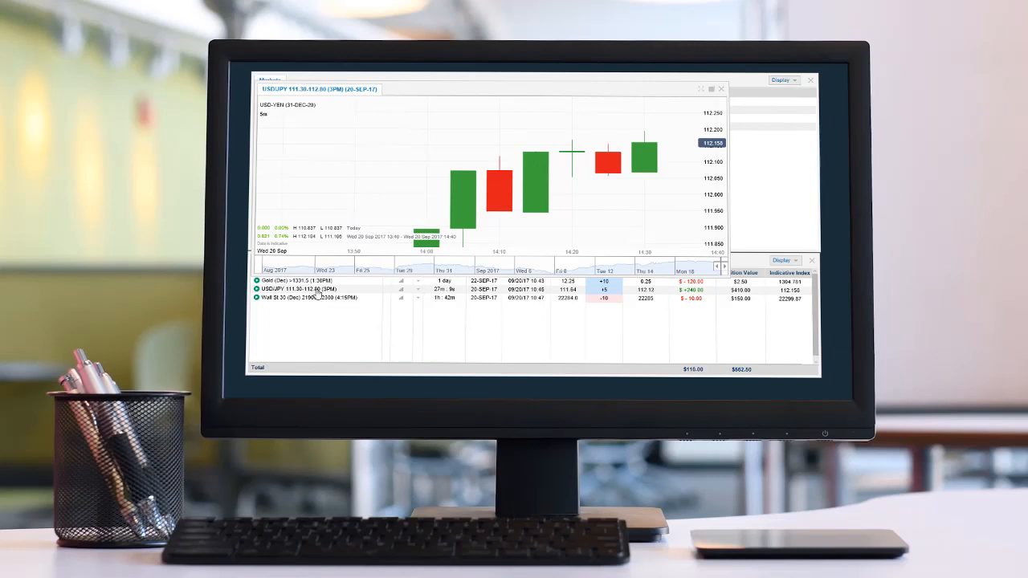
# Place a sell of 5 USD/JPY 111.30-112.80 at 112.12 and dismiss the confirmation
pyautogui.click(297, 289)
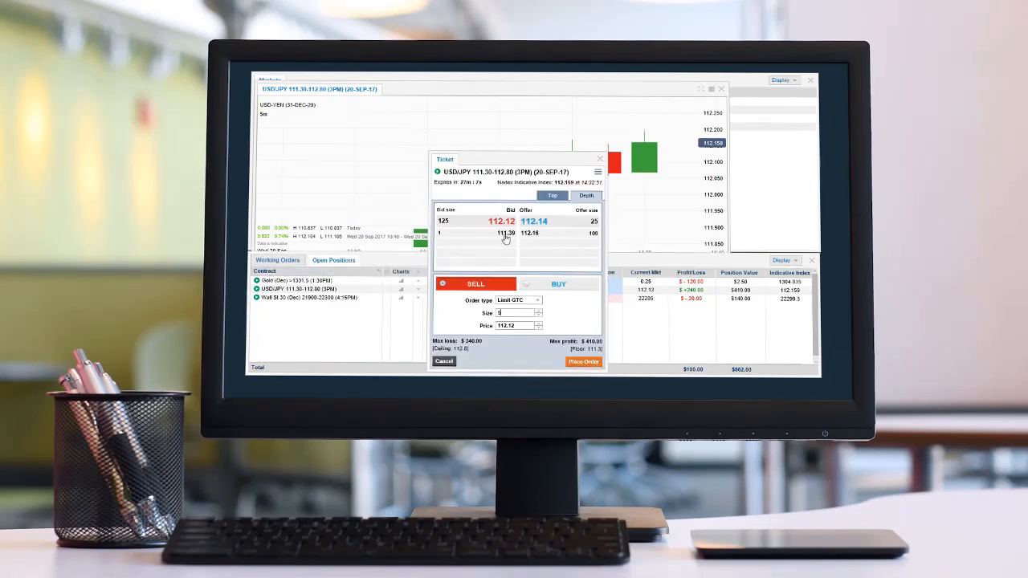
pyautogui.click(584, 362)
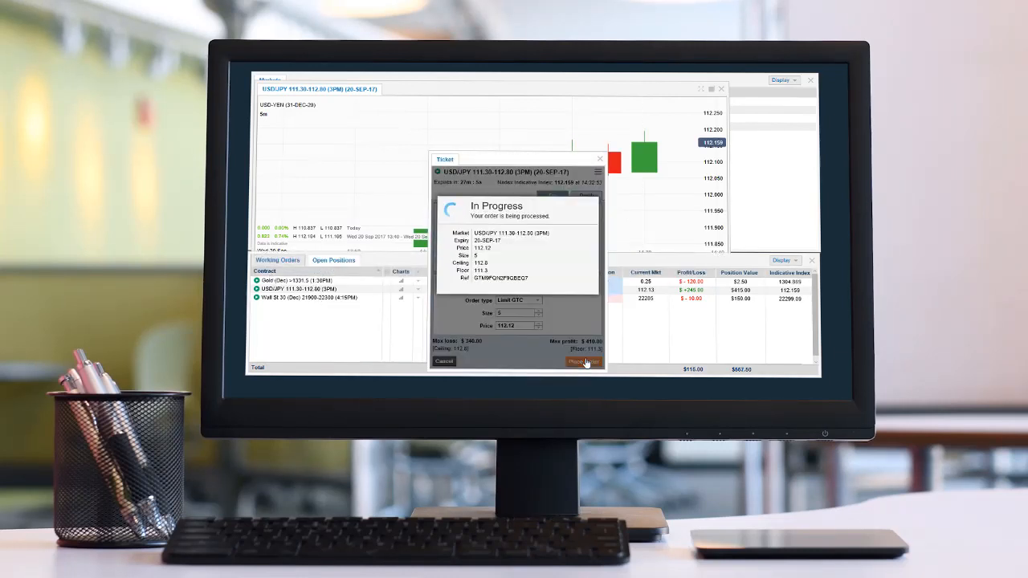
pyautogui.click(582, 362)
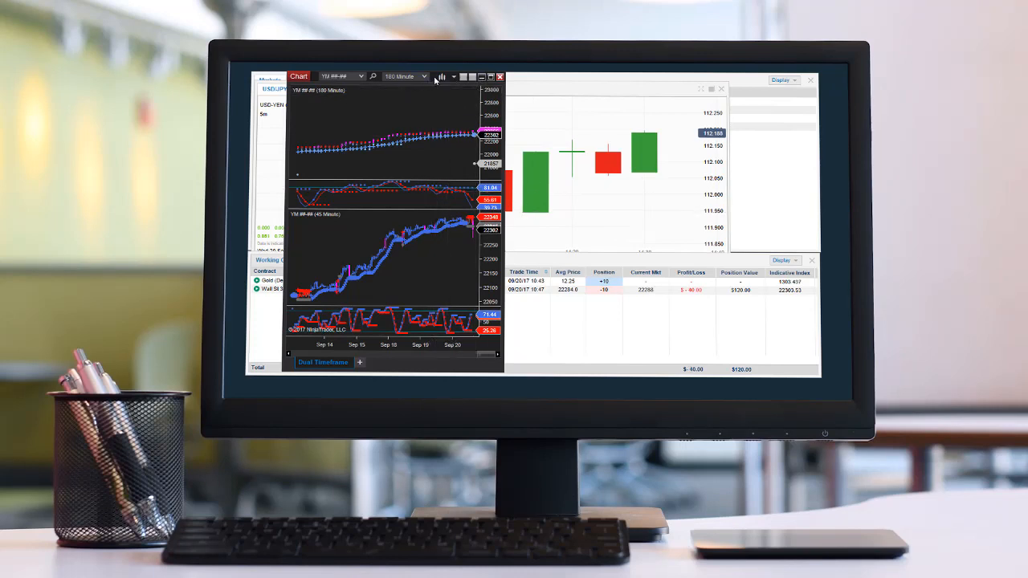
# Close the YM Dual Timeframe chart window to reveal the Gold and Wall St 30 positions
pyautogui.click(500, 77)
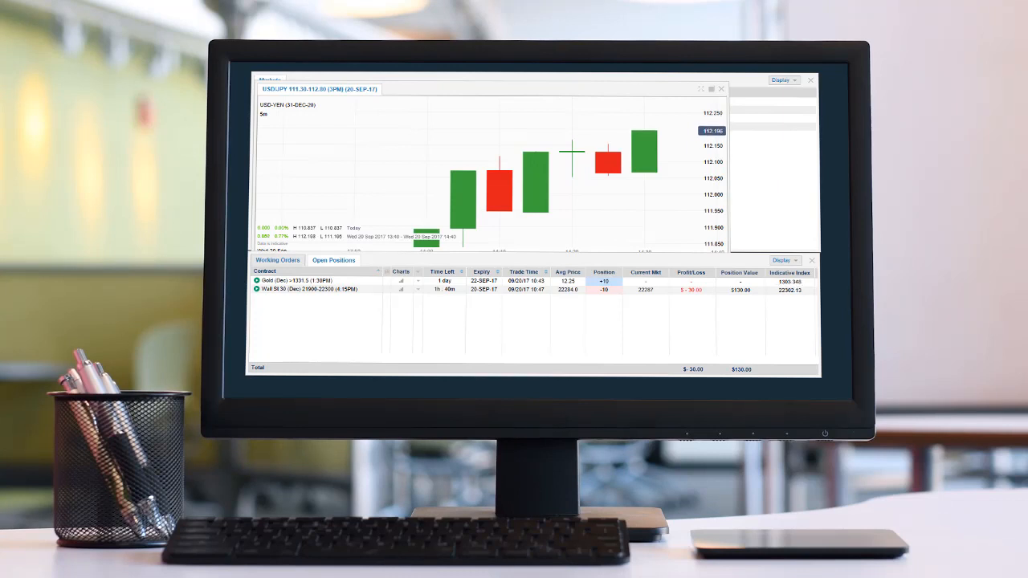
pyautogui.moveTo(744, 390)
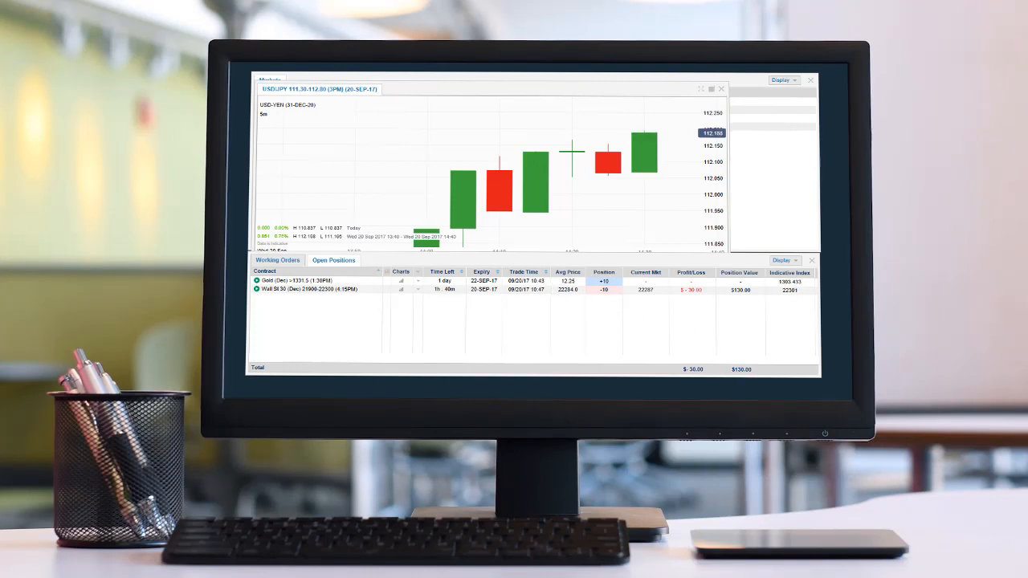
pyautogui.click(313, 289)
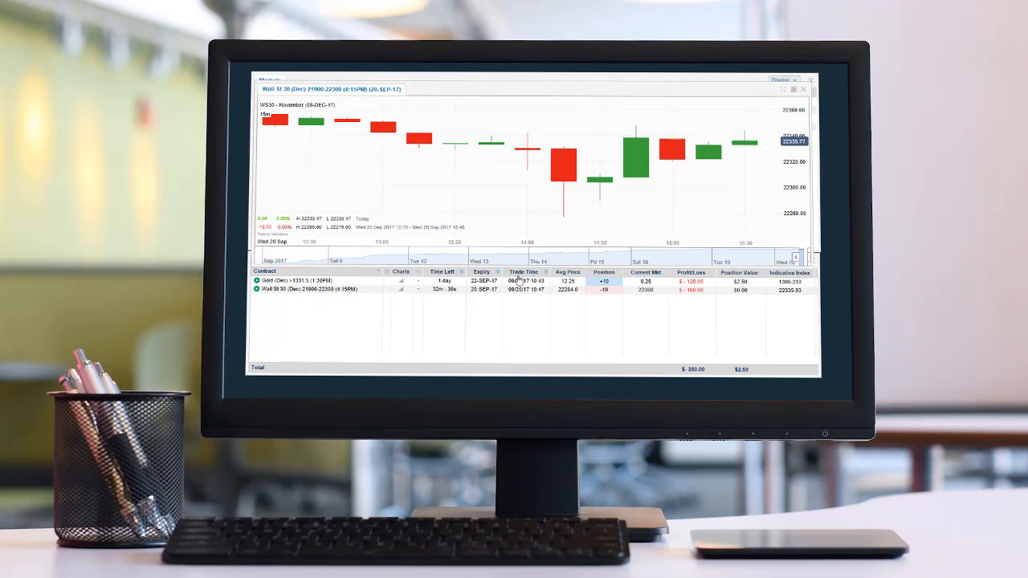
pyautogui.moveTo(313, 285)
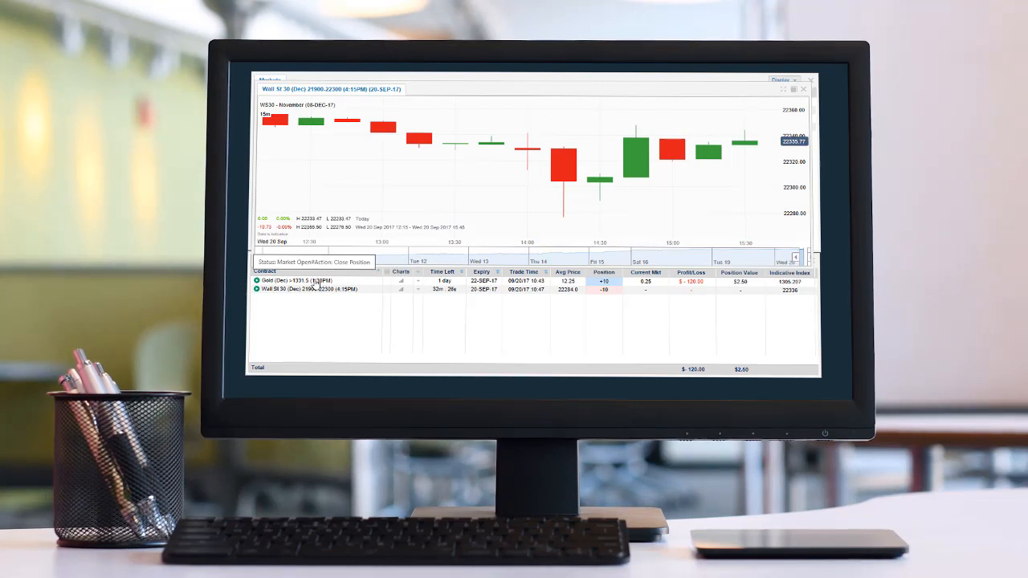
pyautogui.moveTo(586, 292)
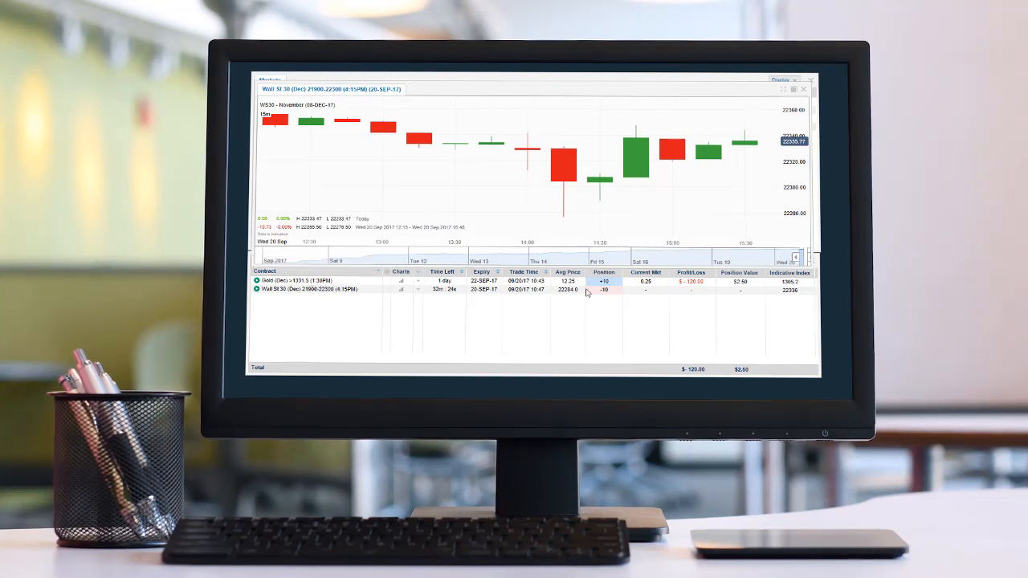